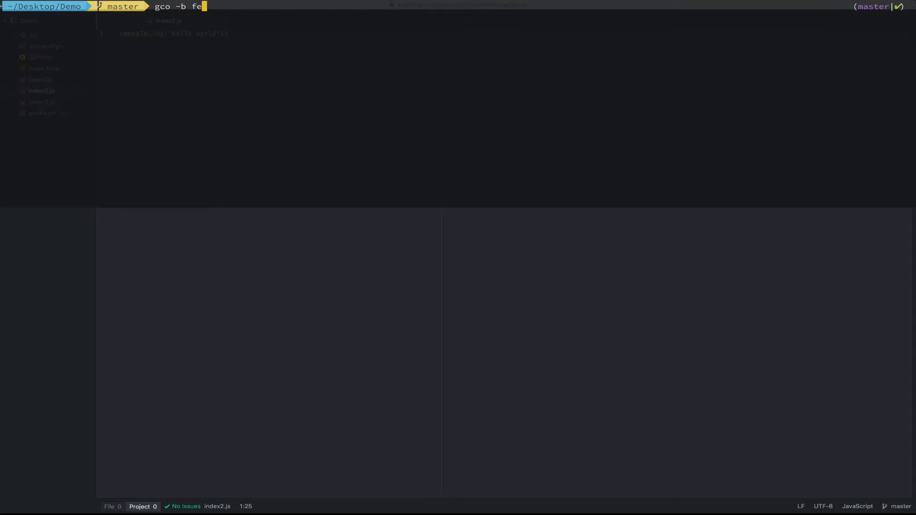
- Create feature/branch-1, commit 'update hello world.', then start feature/branch-2 with gco -b
{"action": "type", "text": "ature/branch-1"}
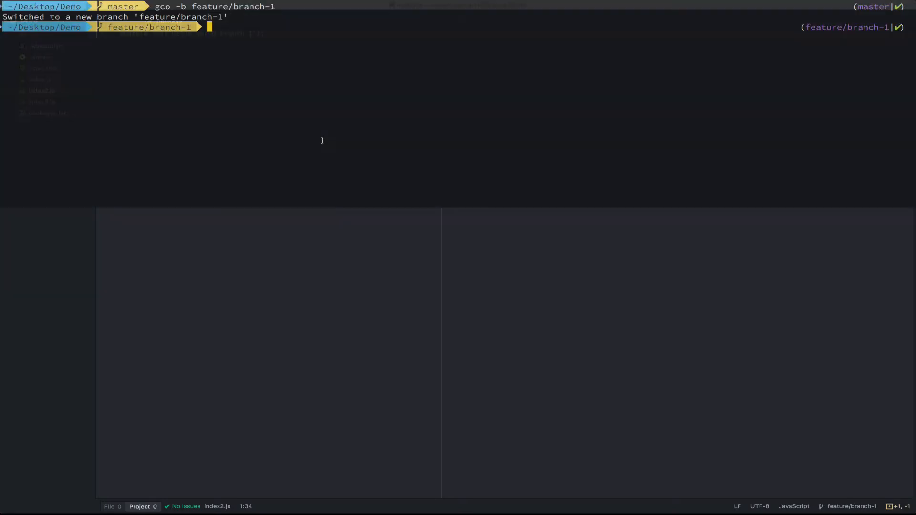
{"action": "type", "text": "g"}
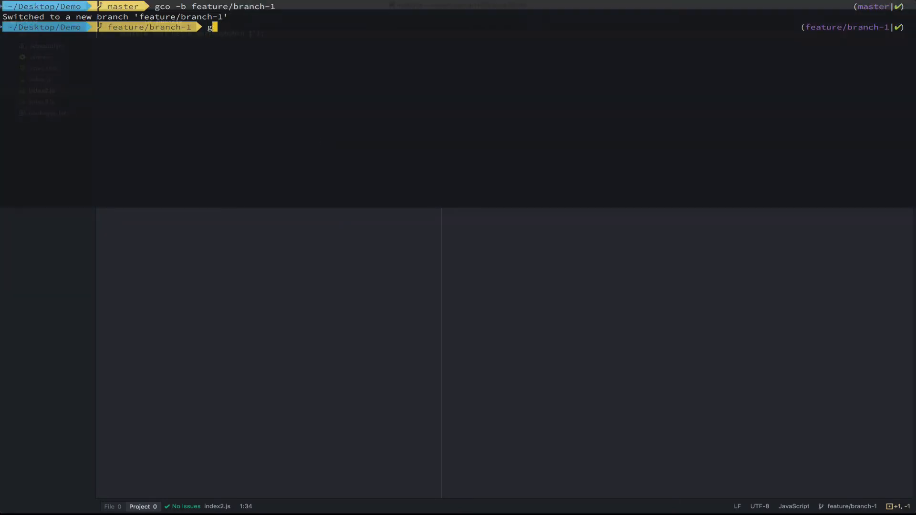
{"action": "type", "text": "it commit -am \""}
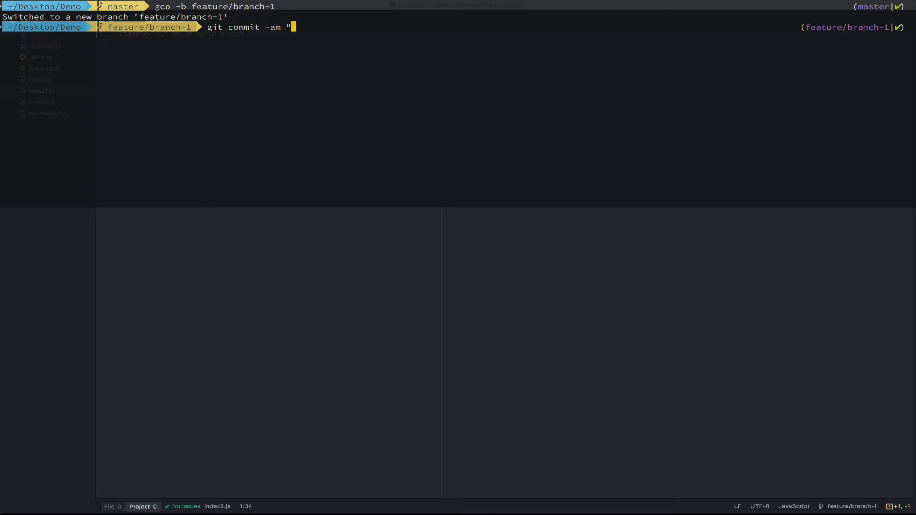
{"action": "type", "text": "update hello world."}
{"action": "type", "text": "gco master"}
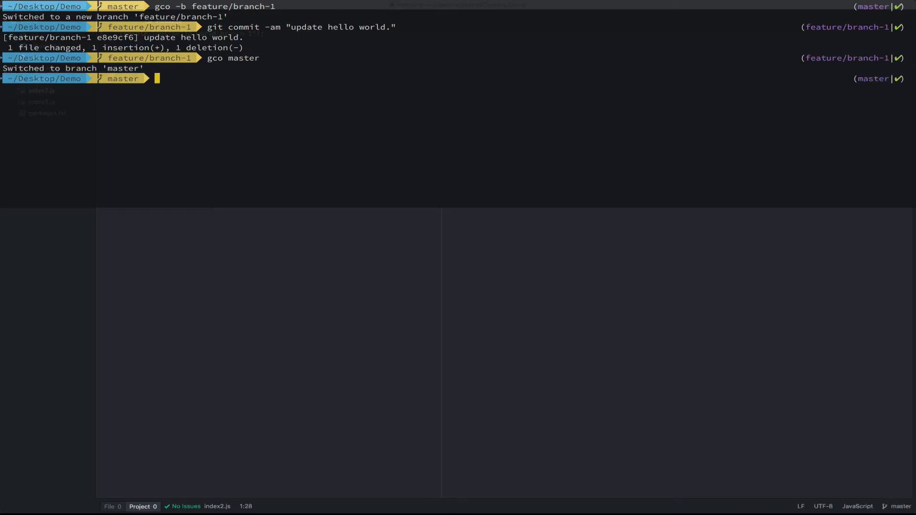
{"action": "type", "text": "git commit -am \"update hello world.\""}
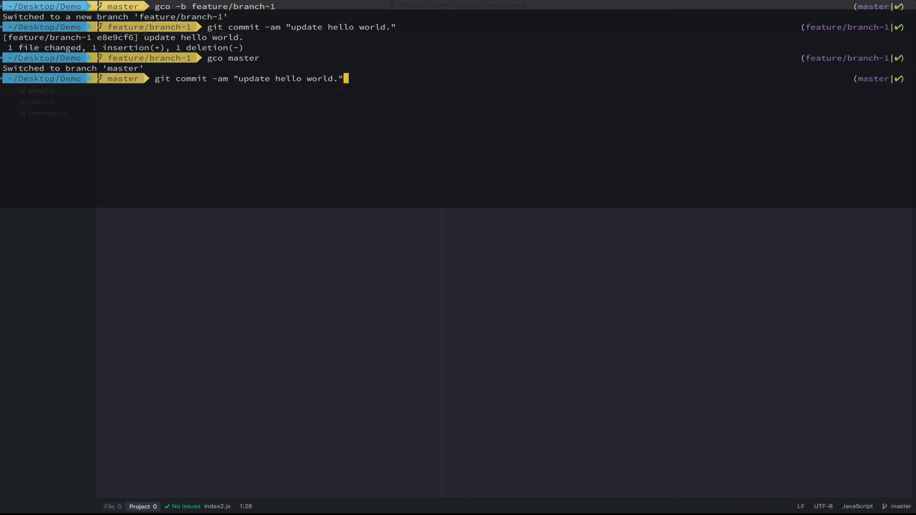
{"action": "type", "text": "gco -b feature/branch-2"}
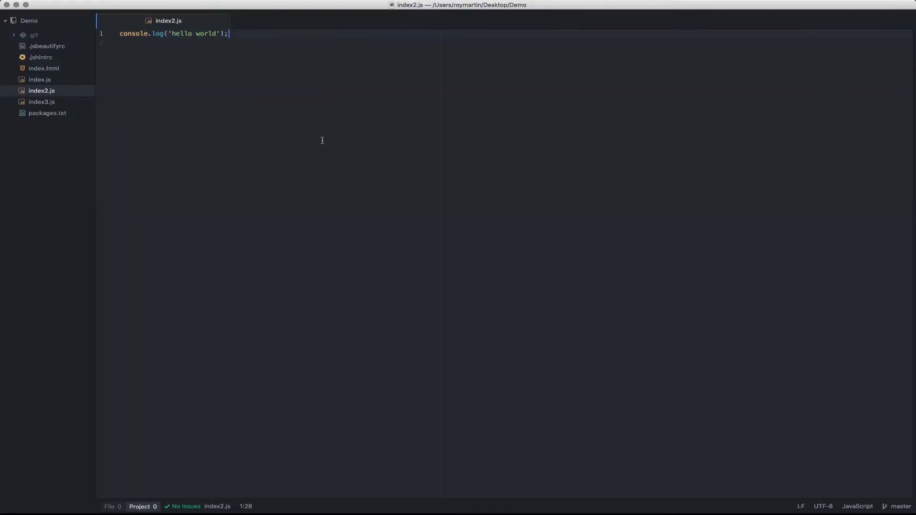
- Edit the console.log string in index2.js to 'hello world branch 2'
{"action": "type", "text": "b"}
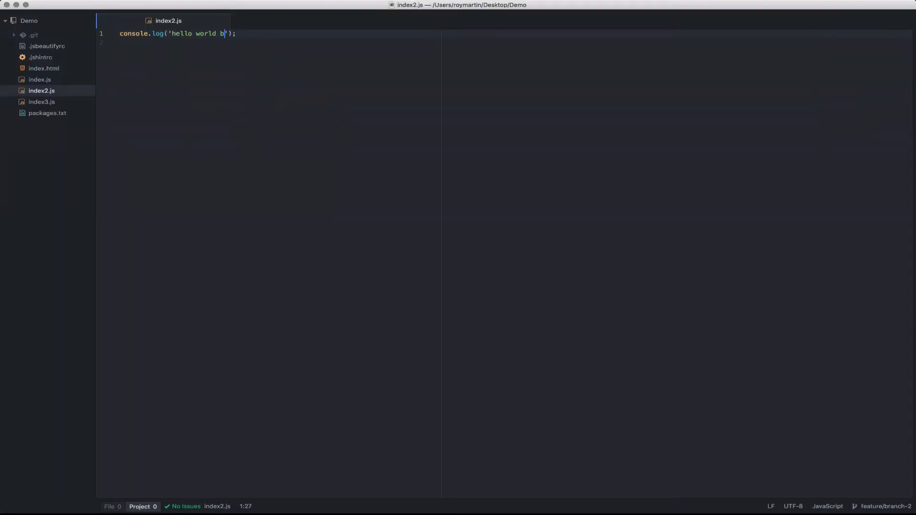
{"action": "type", "text": "ranch tw"}
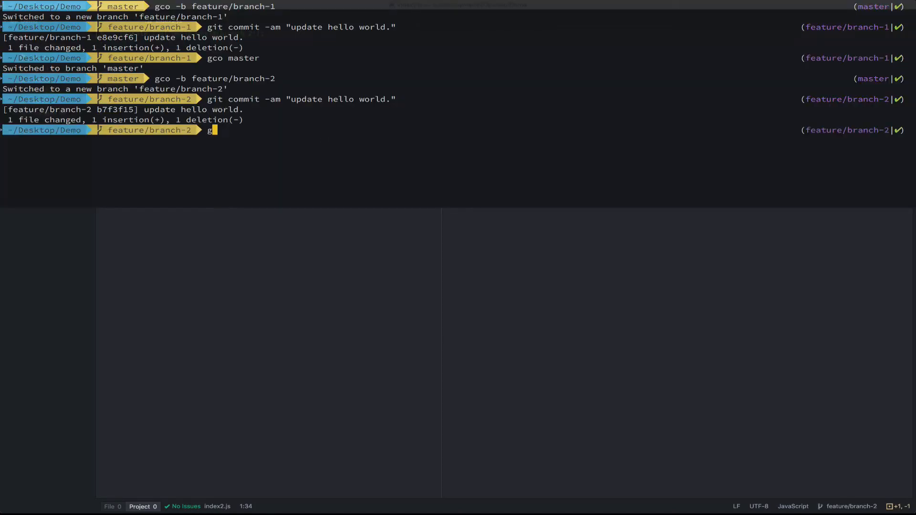
- Commit branch 2, check out master and merge both feature branches, hitting the index2.js conflict
{"action": "type", "text": "co master"}
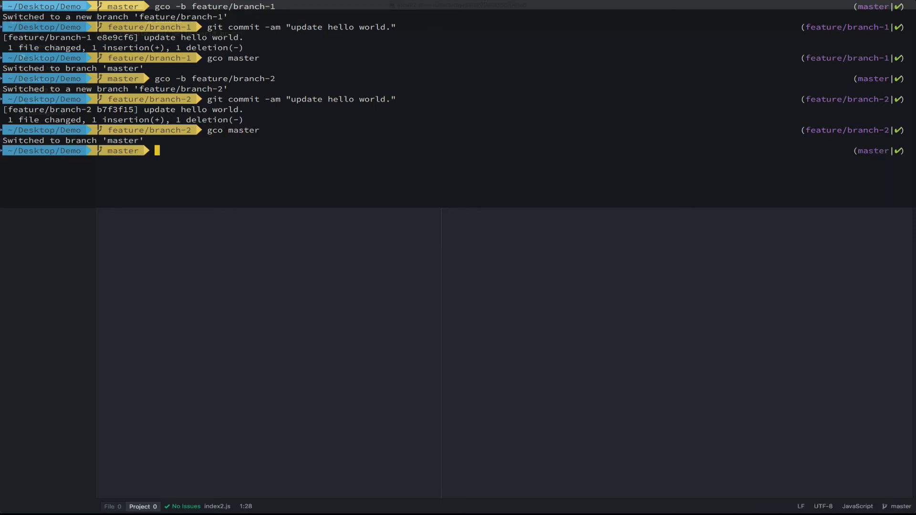
{"action": "type", "text": "gi"}
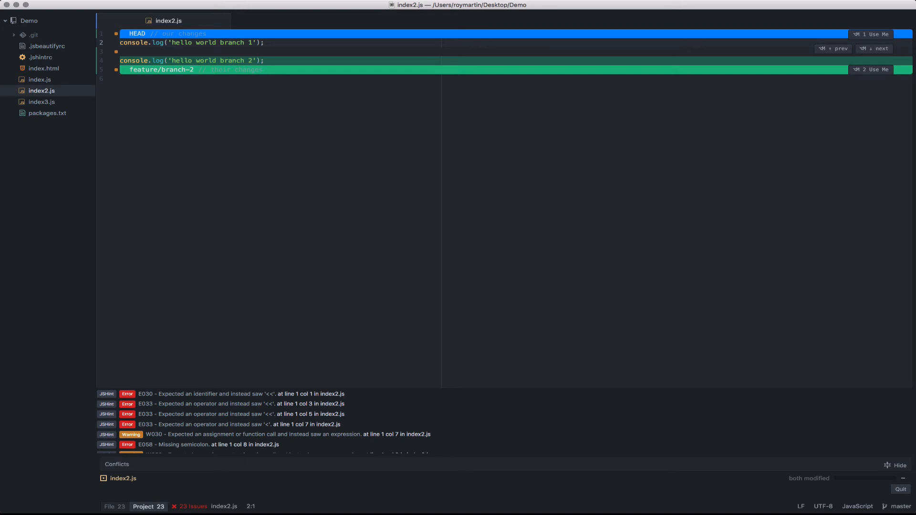
{"action": "mouse_move", "coordinate": [298, 45]}
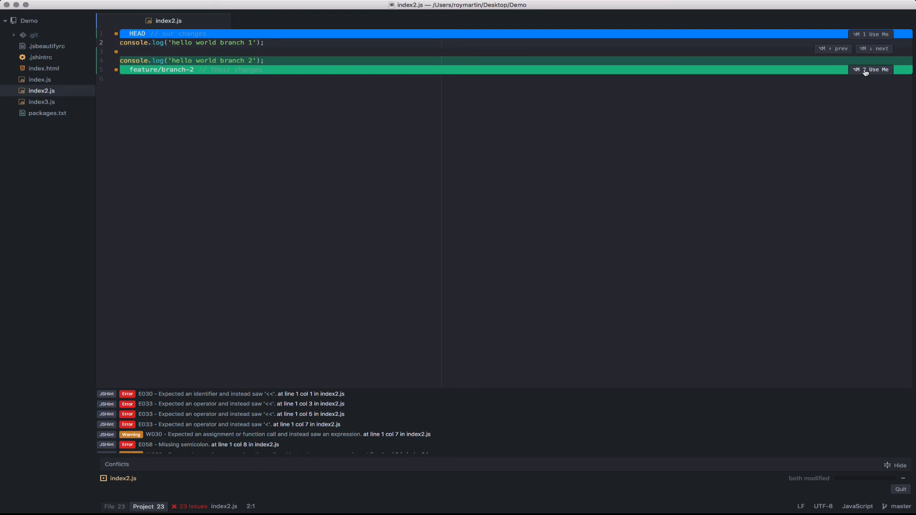
- Keep feature/branch-2's line via 'Use Me' and stage the resolved index2.js
{"action": "left_click", "coordinate": [875, 70]}
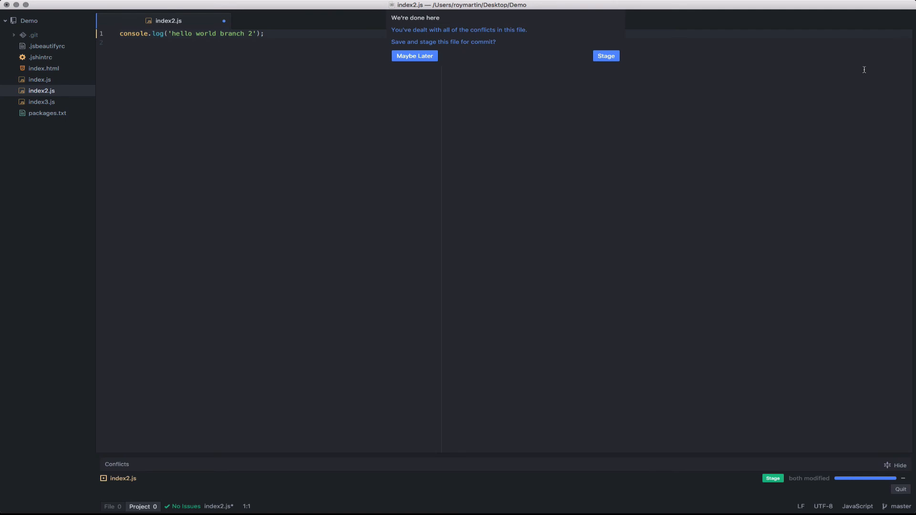
{"action": "left_click", "coordinate": [605, 55]}
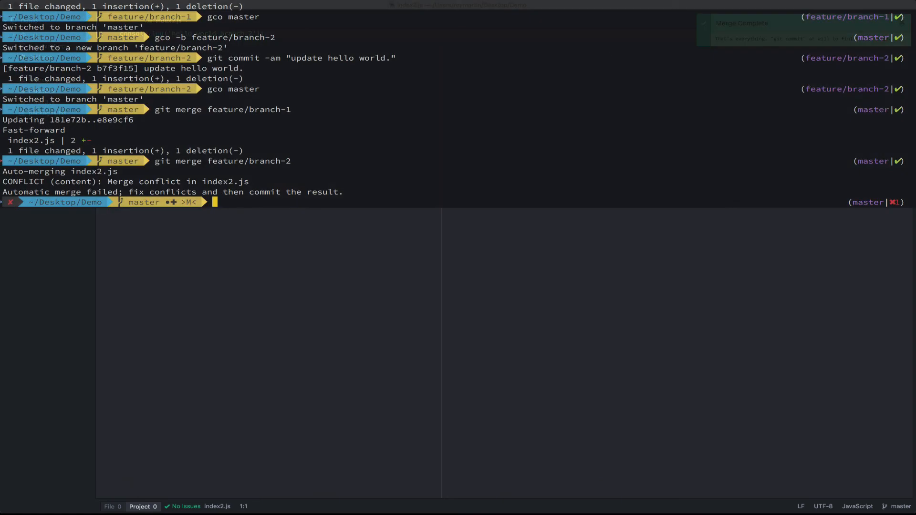
- Verify with git status and commit the merge as 'Merged.'
{"action": "type", "text": "git status"}
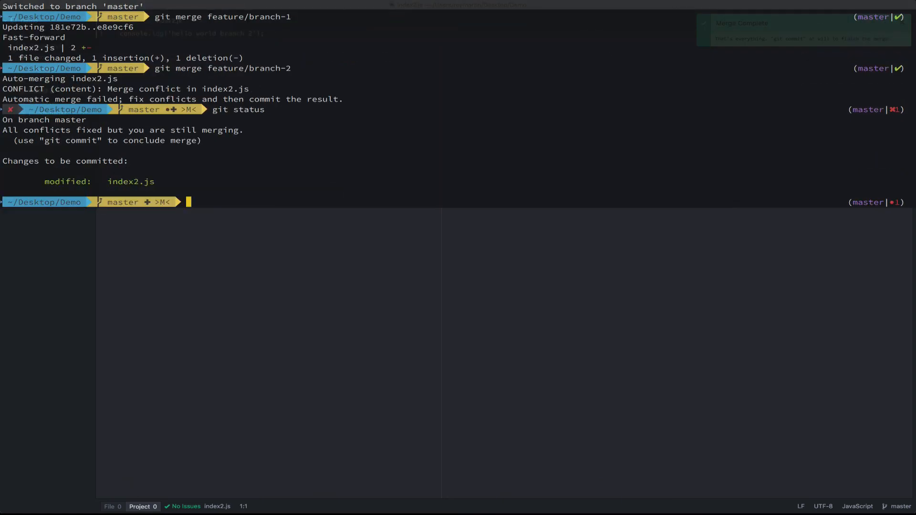
{"action": "type", "text": "git commit"}
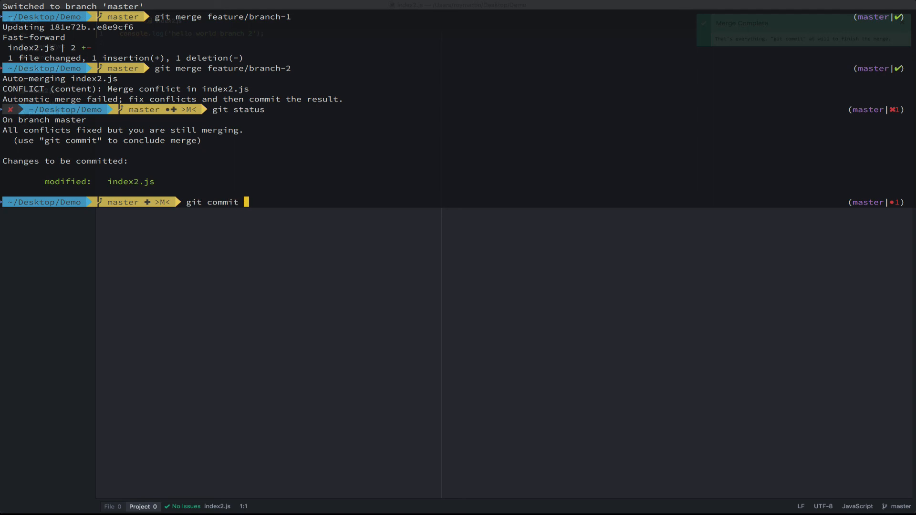
{"action": "type", "text": "-am \"Merged."}
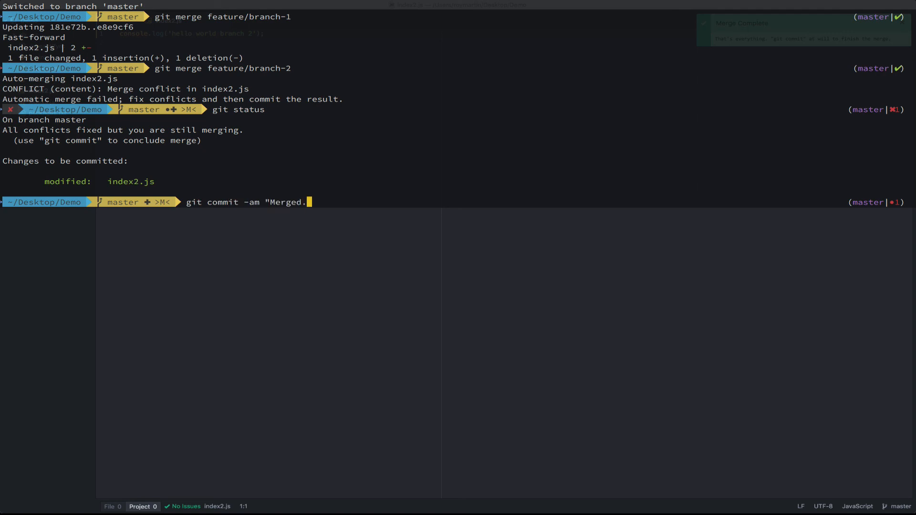